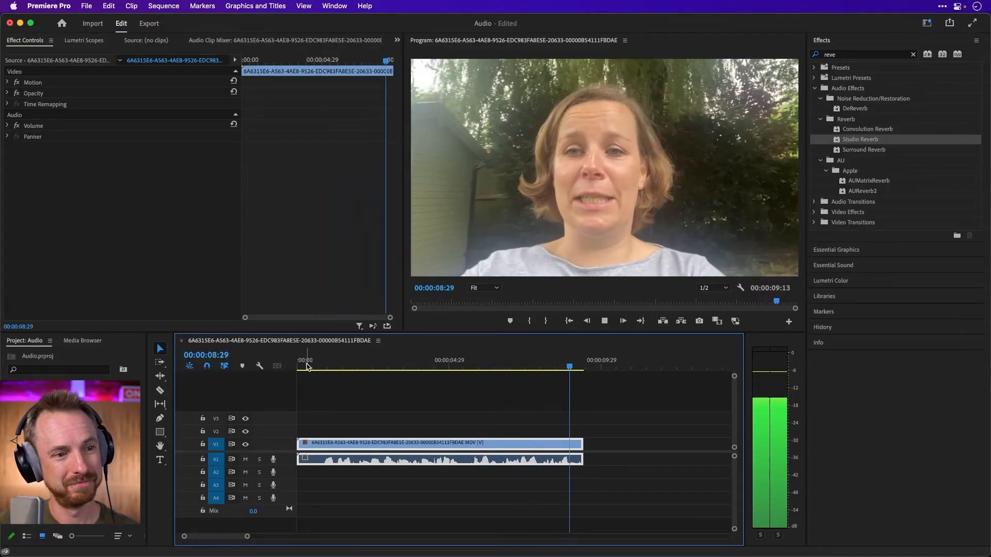
- Normalize the interview clip's maximum peak through the Audio Gain dialog (G)
left_click(307, 365)
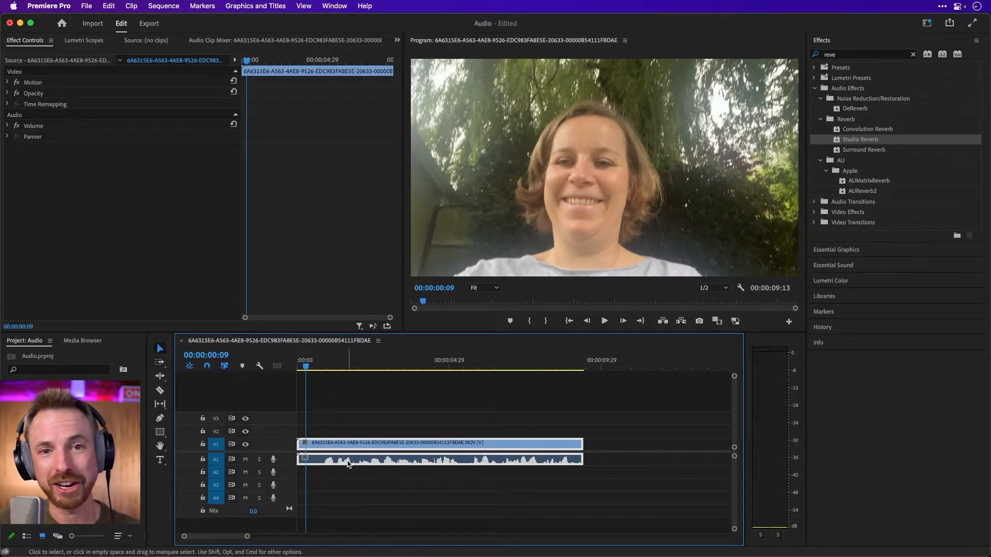
mouse_move(347, 463)
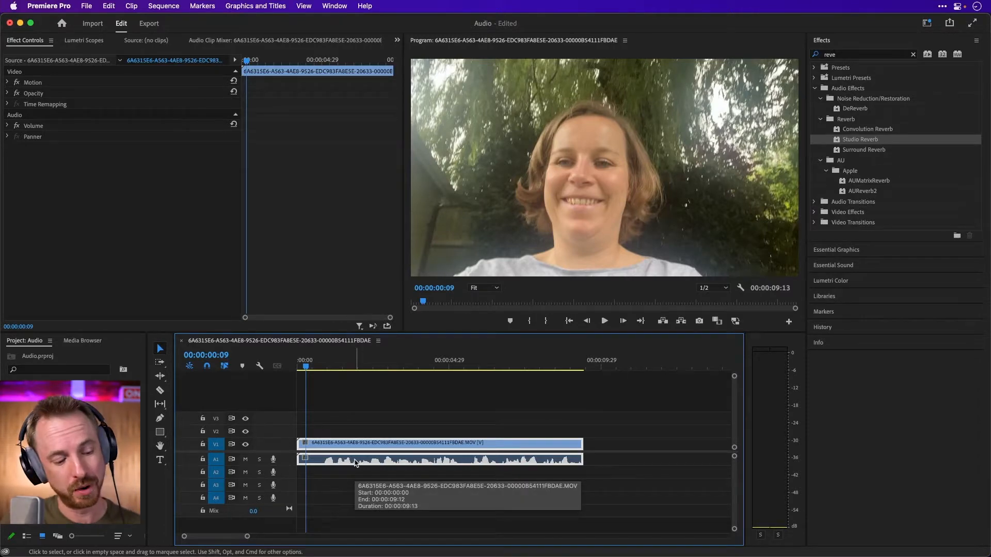
key("g")
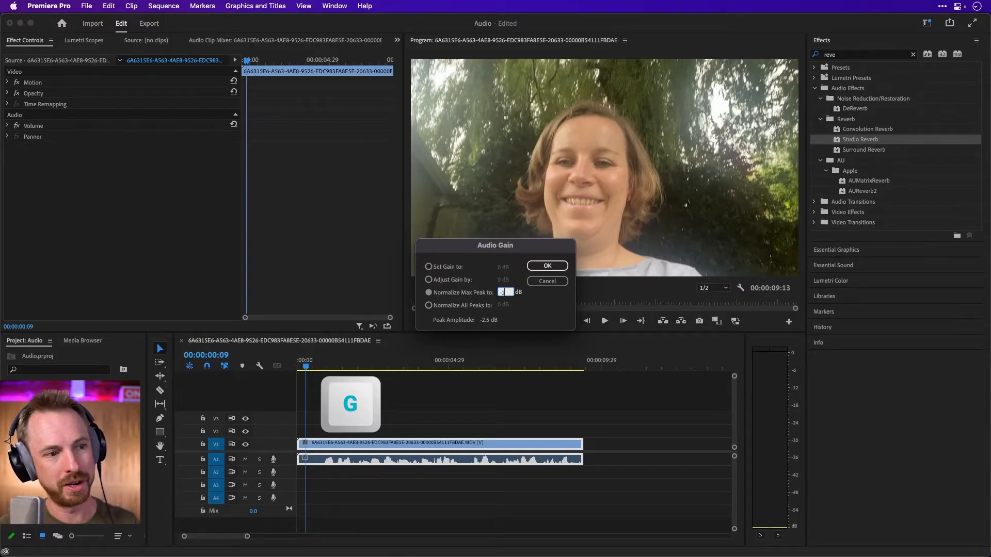
left_click(547, 265)
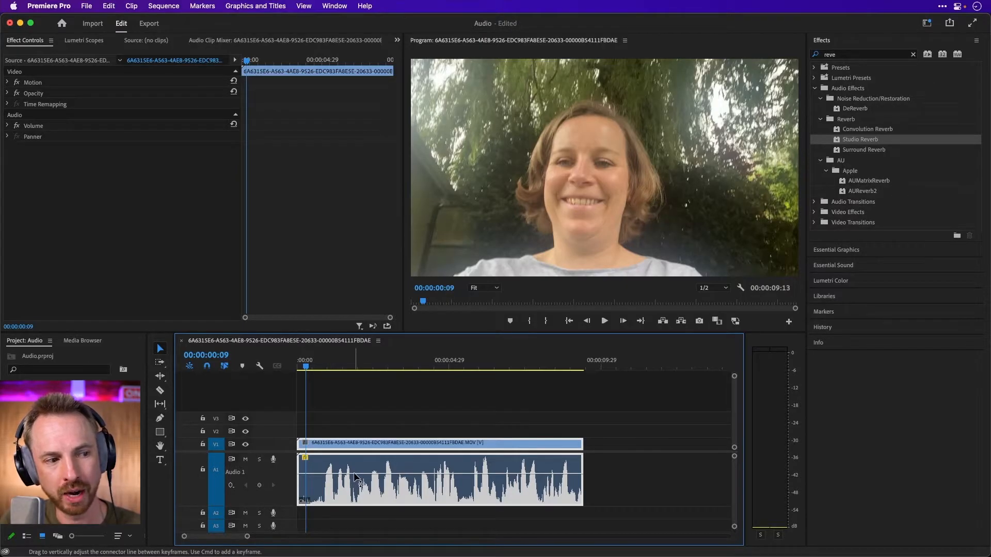
- Drag the clip's volume rubber band to change its level, then undo the change
left_click_drag(357, 470, 357, 480)
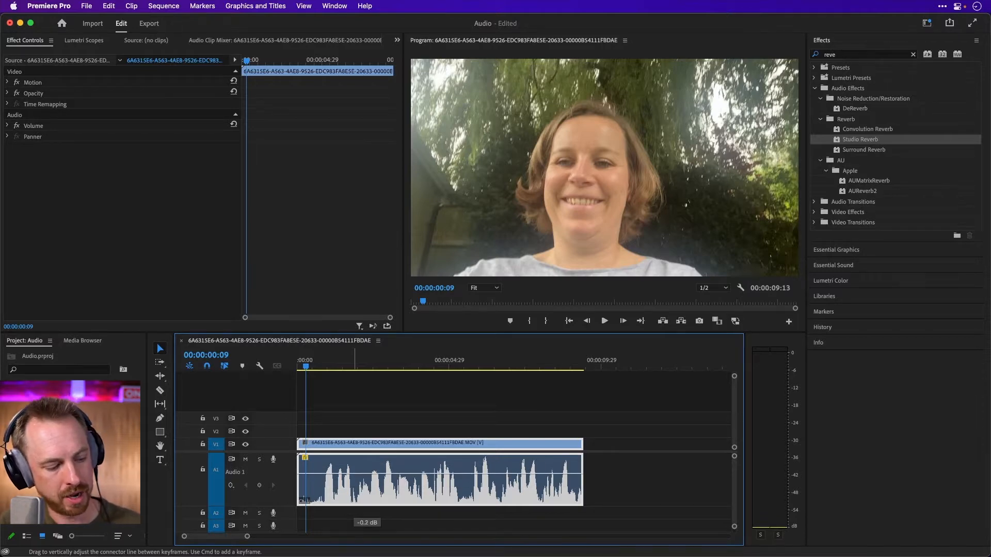
key("cmd+z")
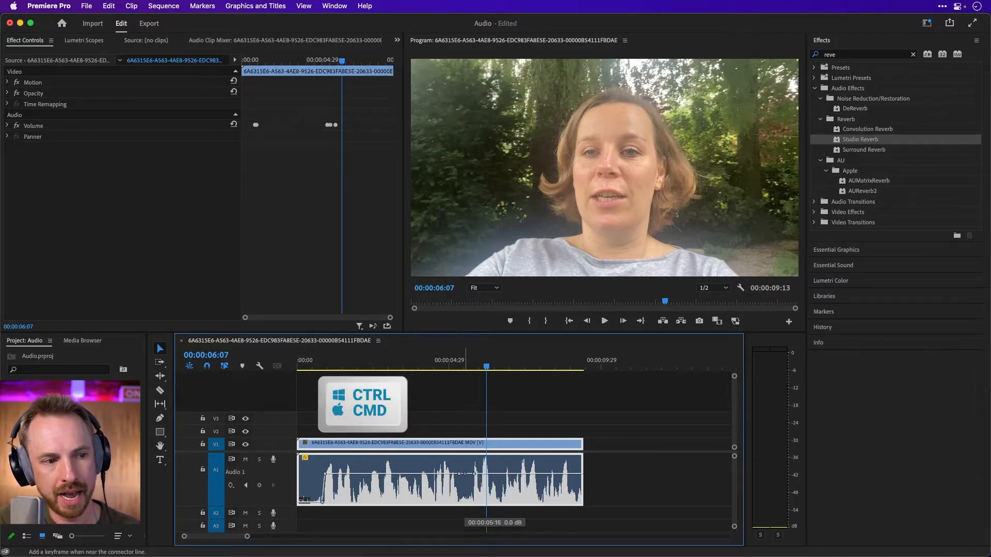
- Lower one volume keyframe on the clip and move the playhead further into it
left_click_drag(467, 477, 467, 487)
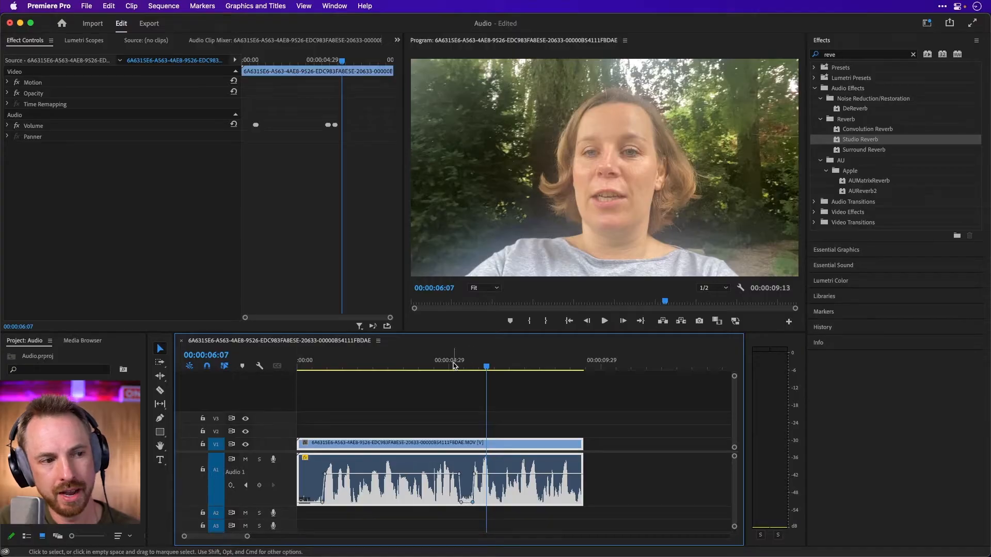
left_click(604, 321)
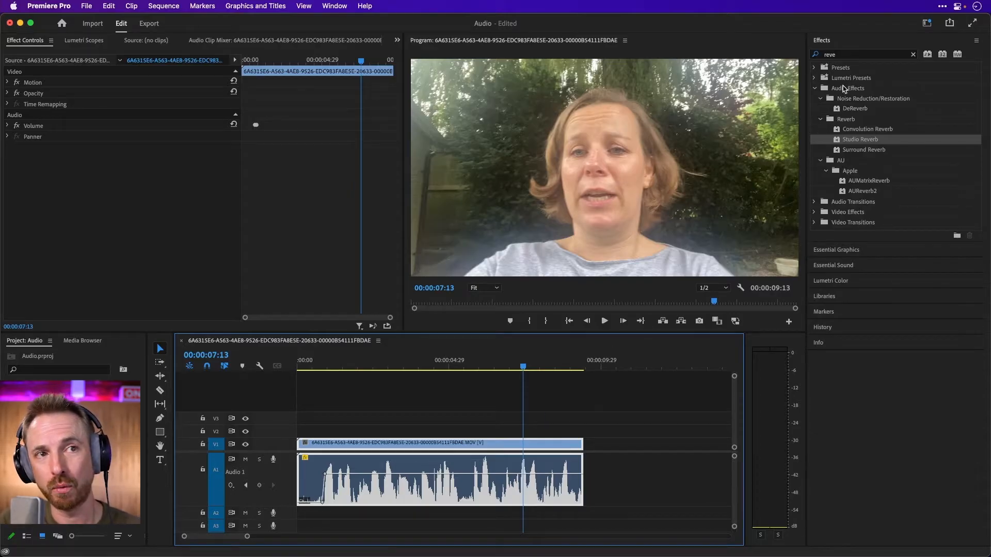
mouse_move(869, 145)
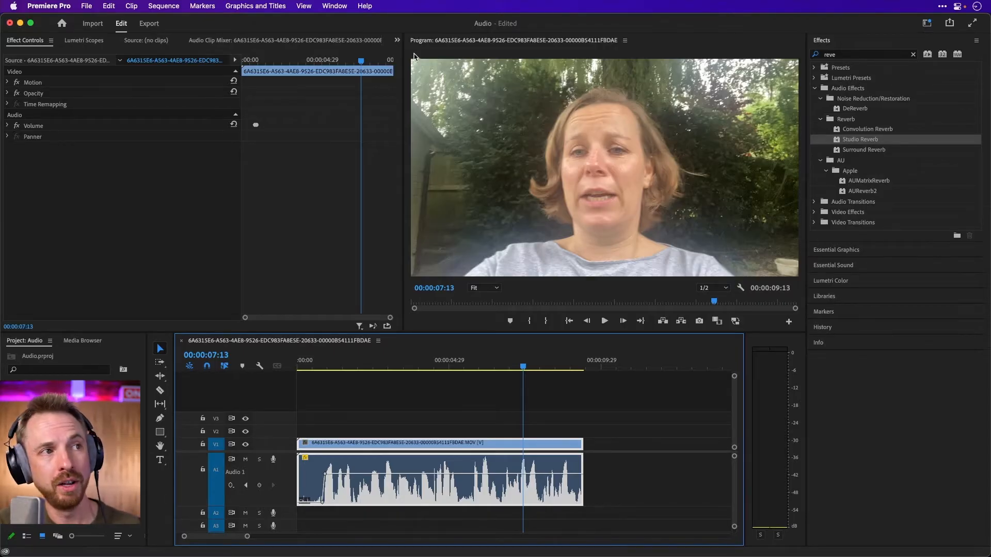
- Look for the Effects panel in the Window menu and the workspace list
left_click(334, 6)
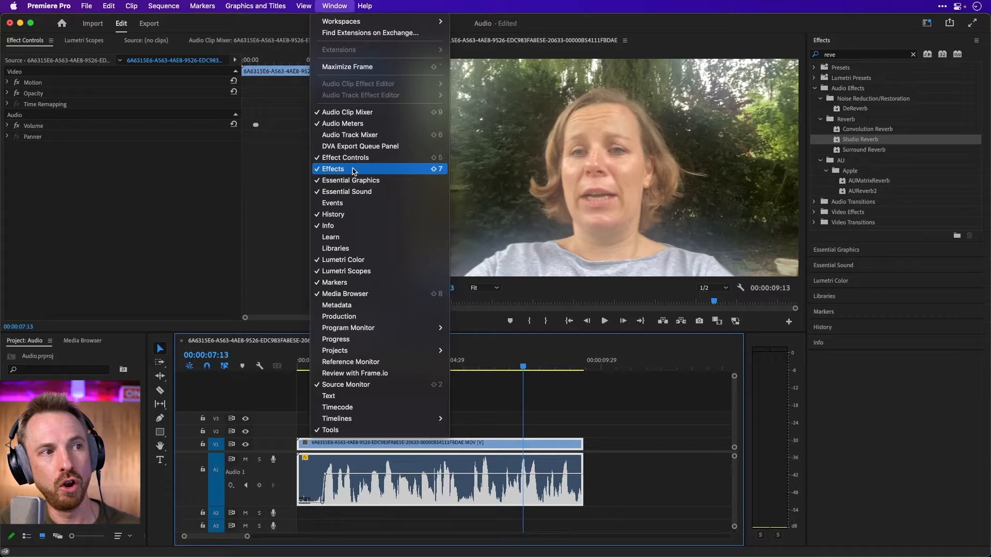
mouse_move(914, 33)
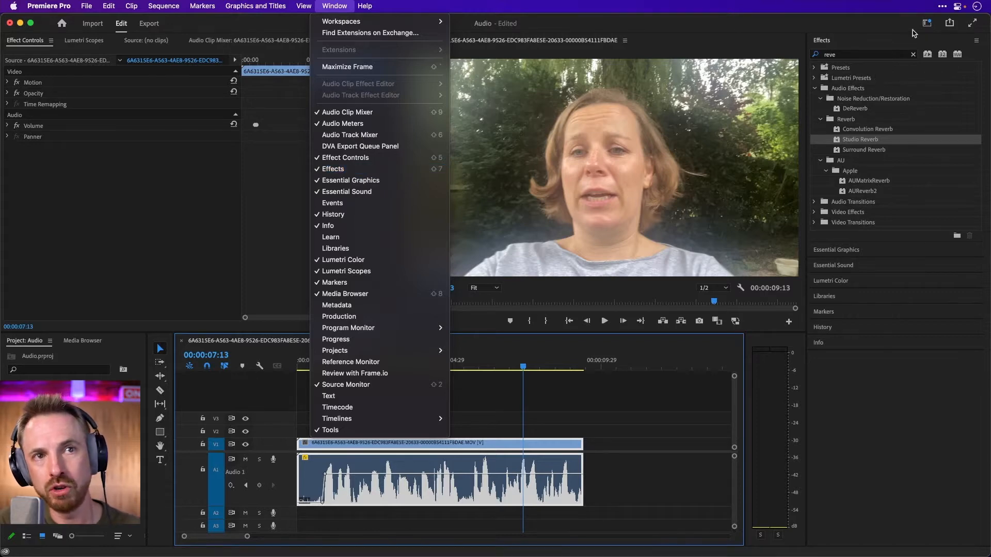
left_click(926, 24)
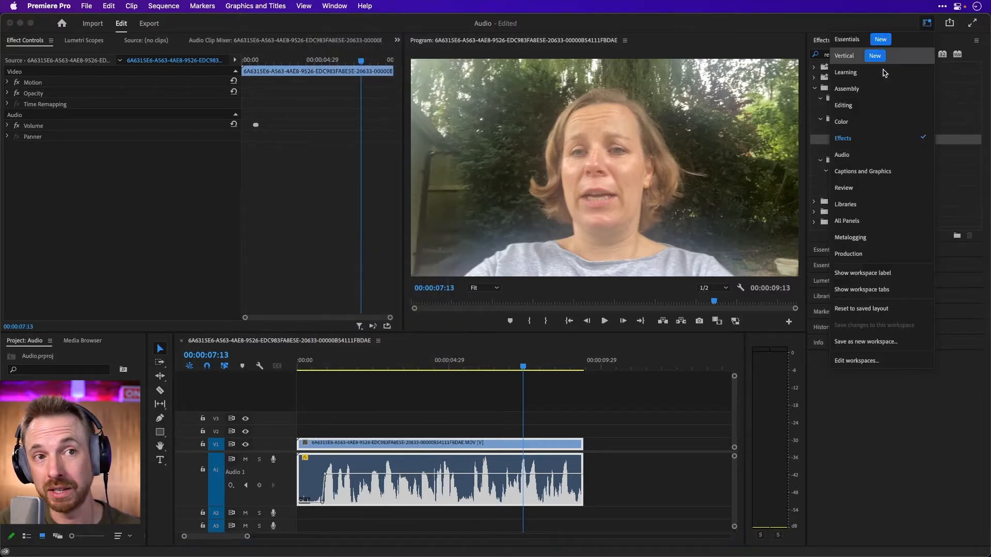
mouse_move(943, 147)
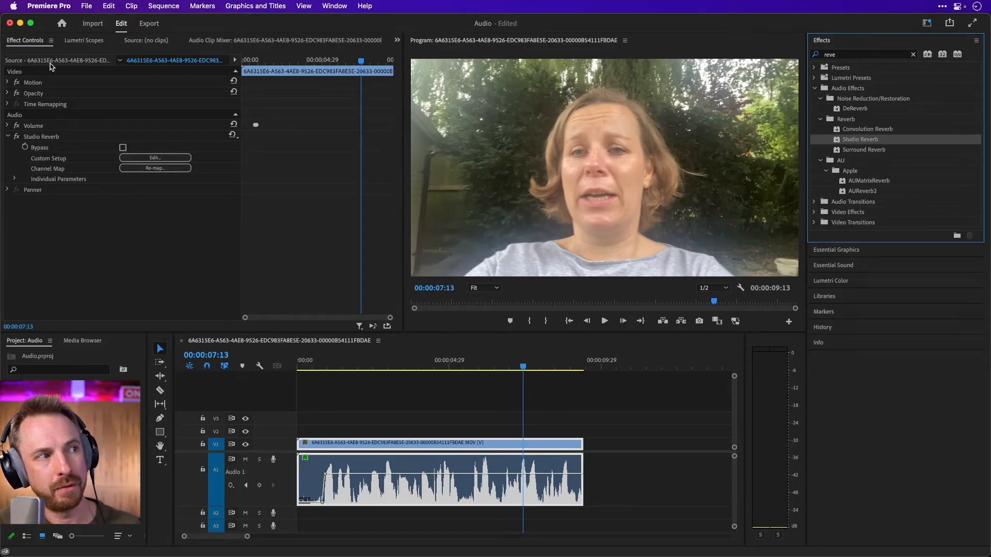
- In Studio Reverb's custom setup, raise Dry to 100% and Decay to about 3599 ms
left_click(154, 158)
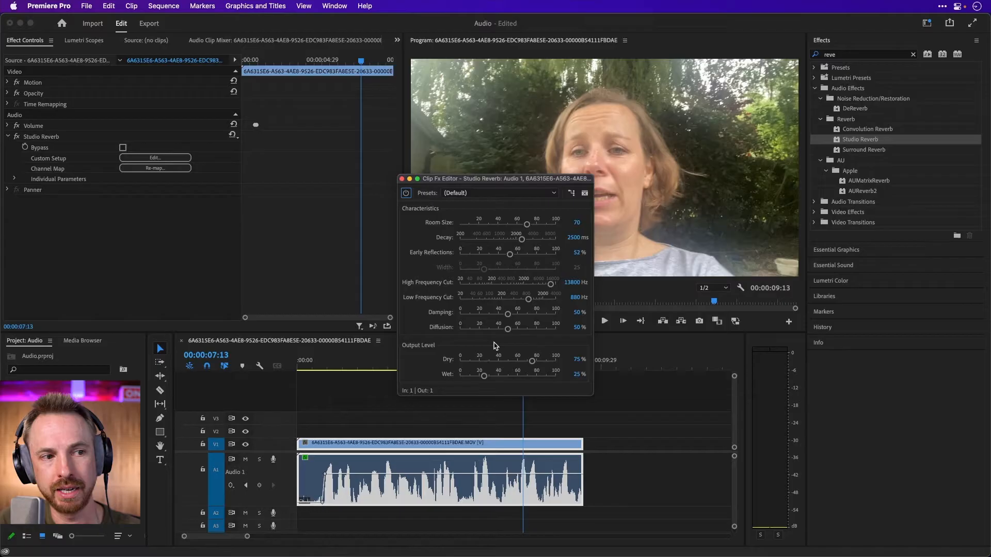
left_click_drag(532, 361, 548, 362)
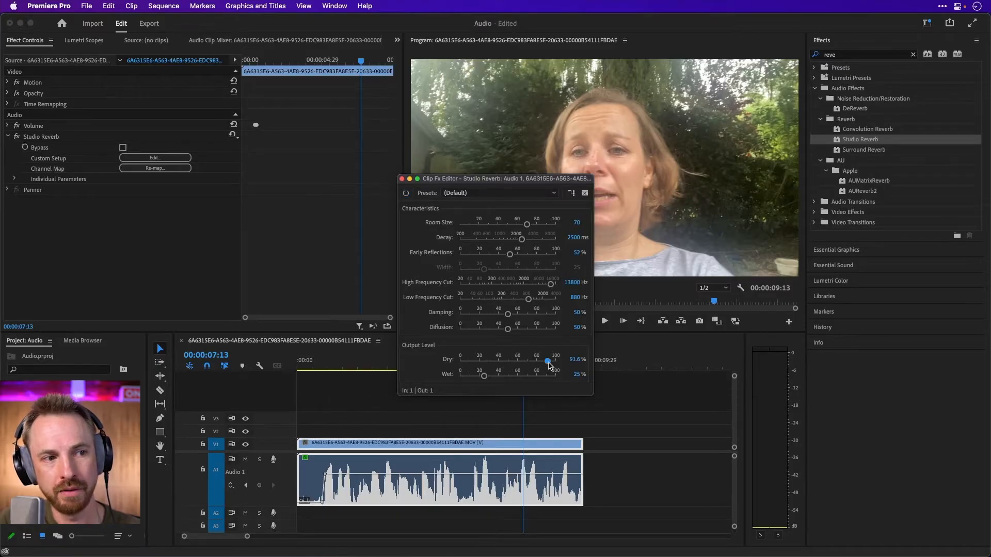
left_click_drag(547, 360, 555, 359)
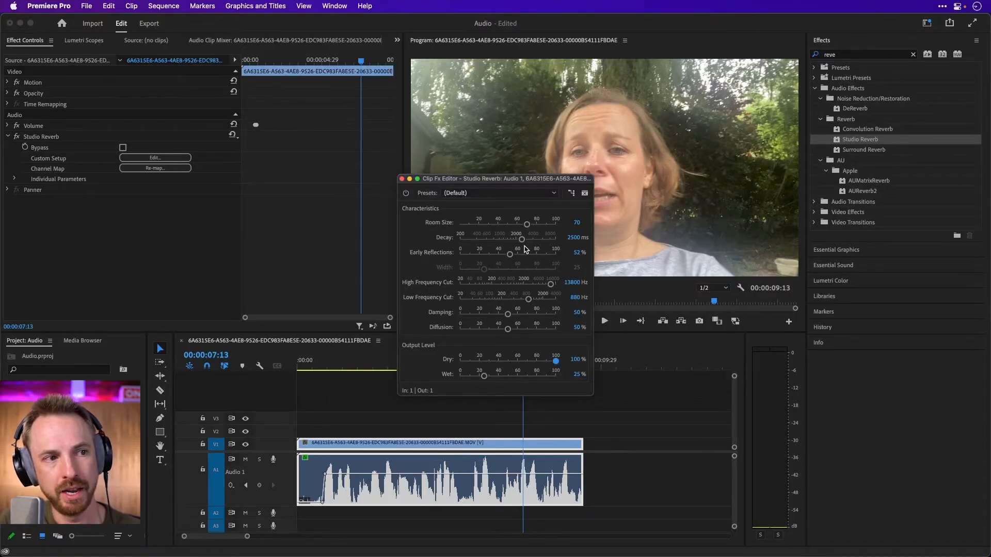
left_click_drag(522, 239, 531, 239)
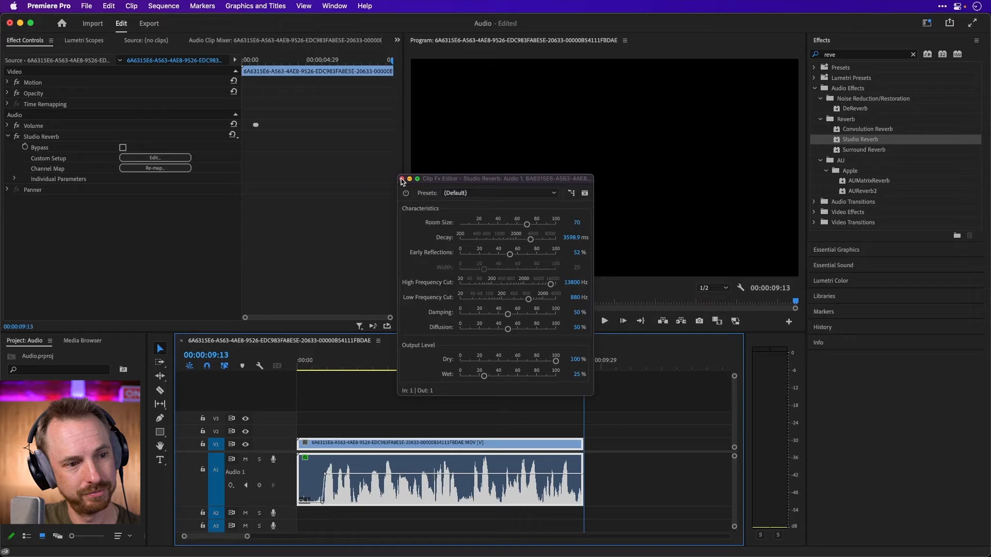
left_click(401, 180)
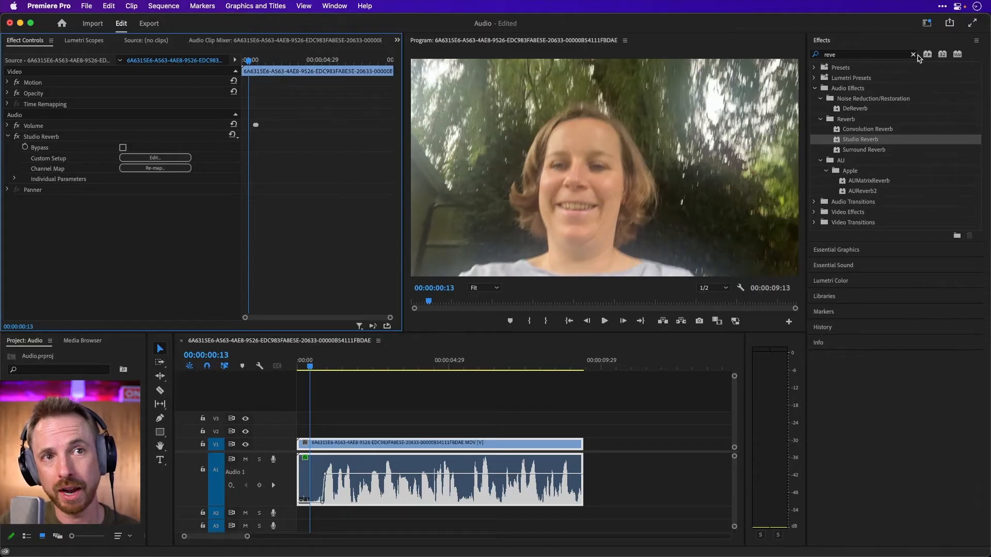
- Show the Audio Track Mixer with its effects and sends slots expanded on every track
left_click(927, 22)
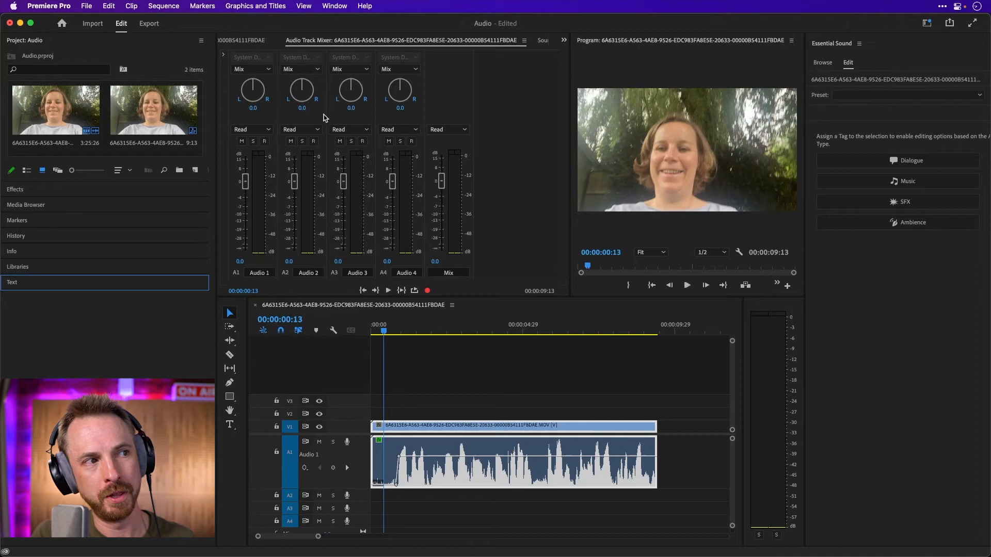
mouse_move(224, 57)
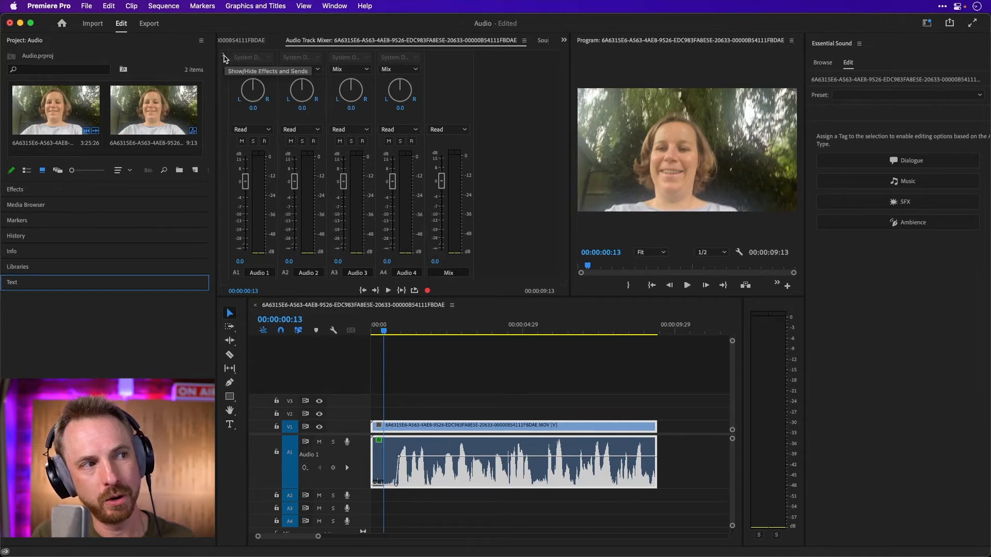
left_click(224, 57)
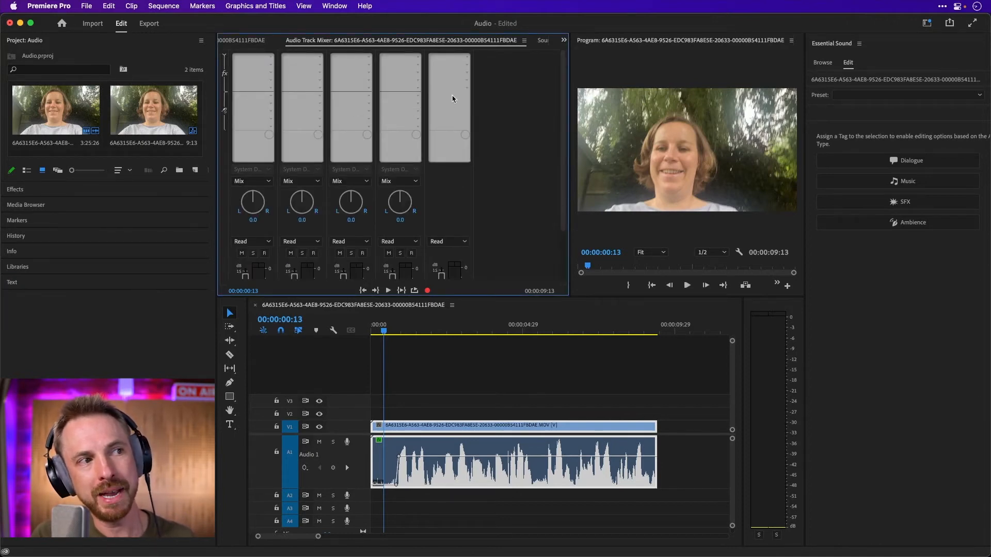
mouse_move(465, 65)
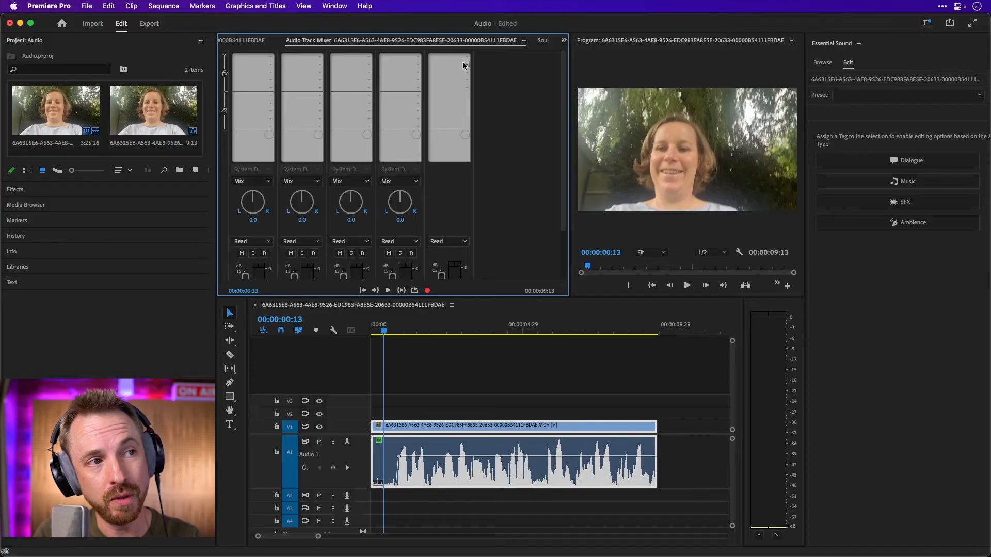
- Add Special > Mastering to the Mix track's first slot with the Subtle Clarity preset
left_click(464, 65)
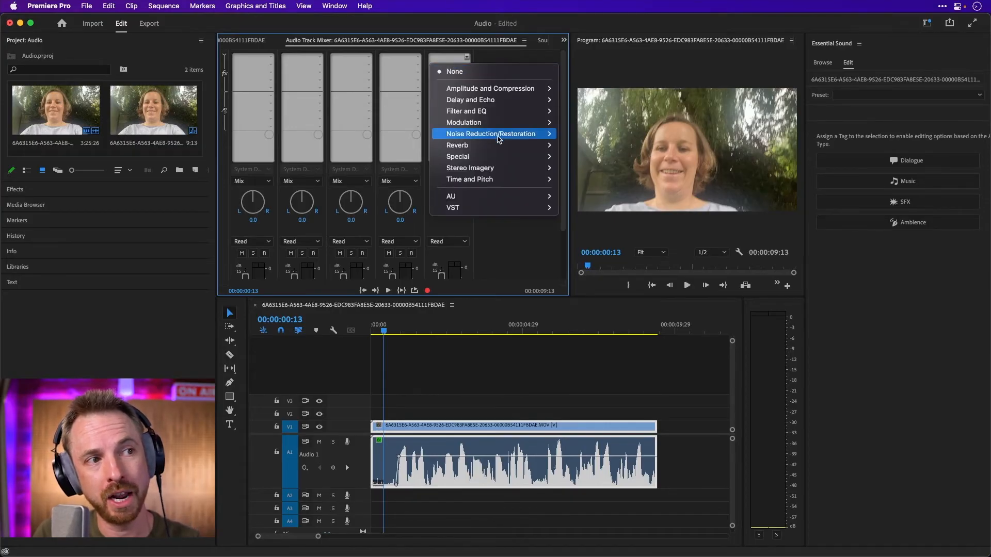
mouse_move(457, 155)
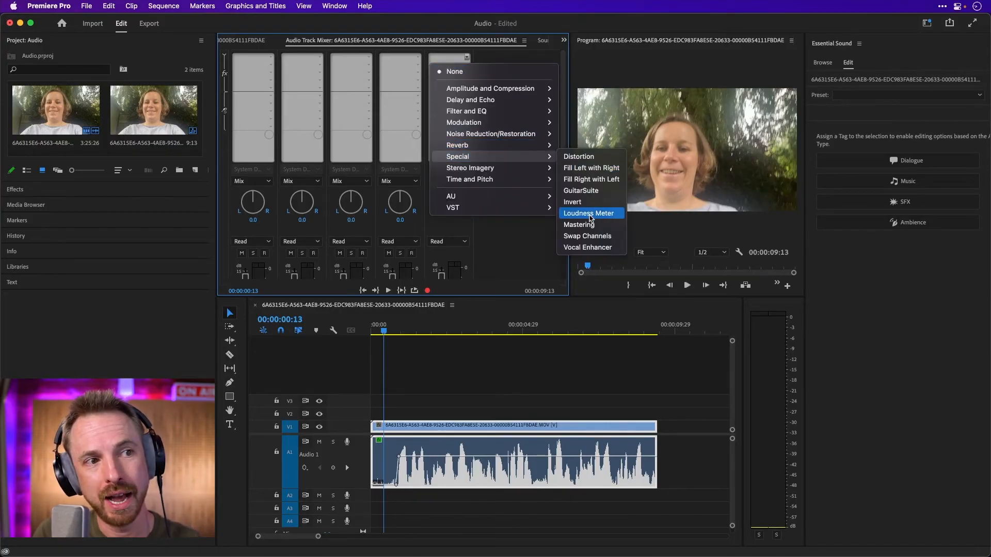
left_click(578, 224)
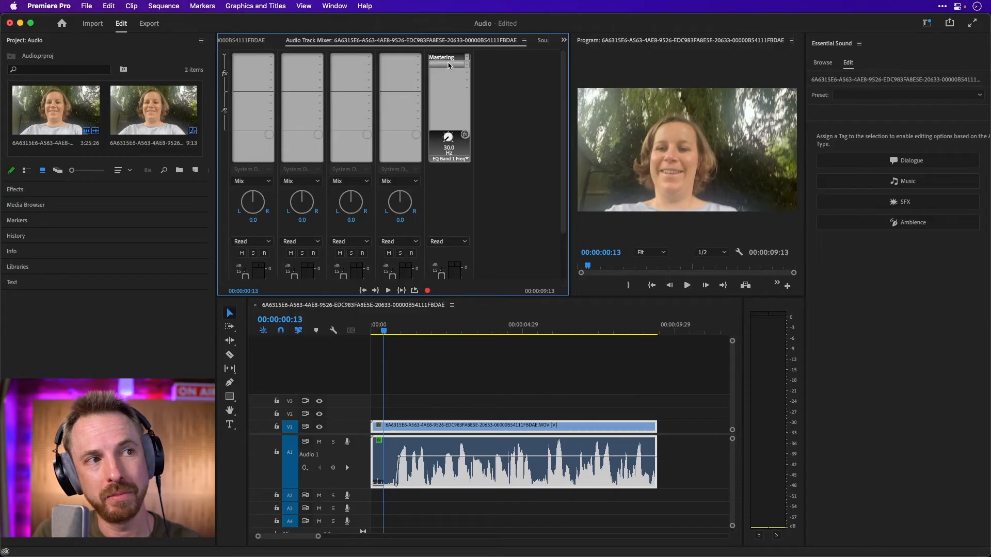
left_click(449, 137)
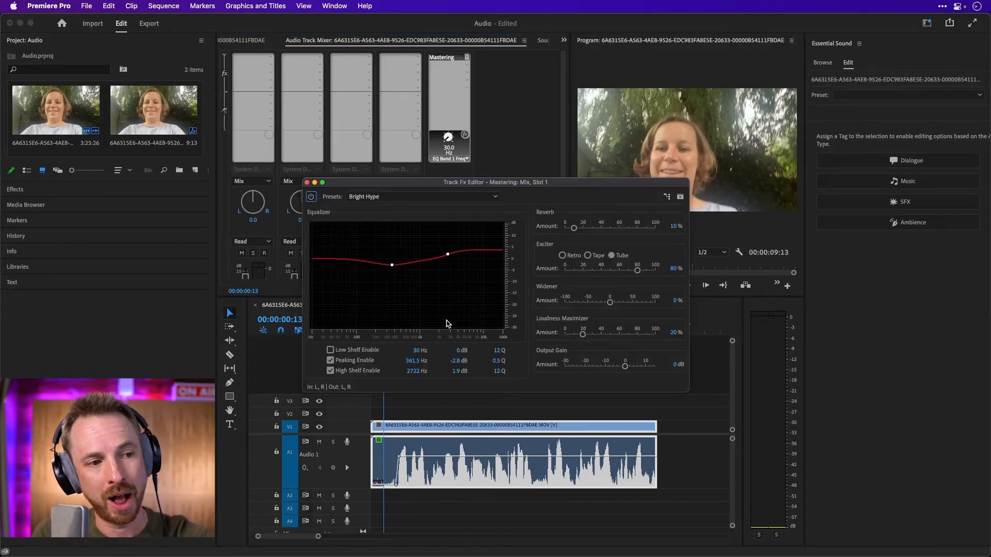
mouse_move(451, 321)
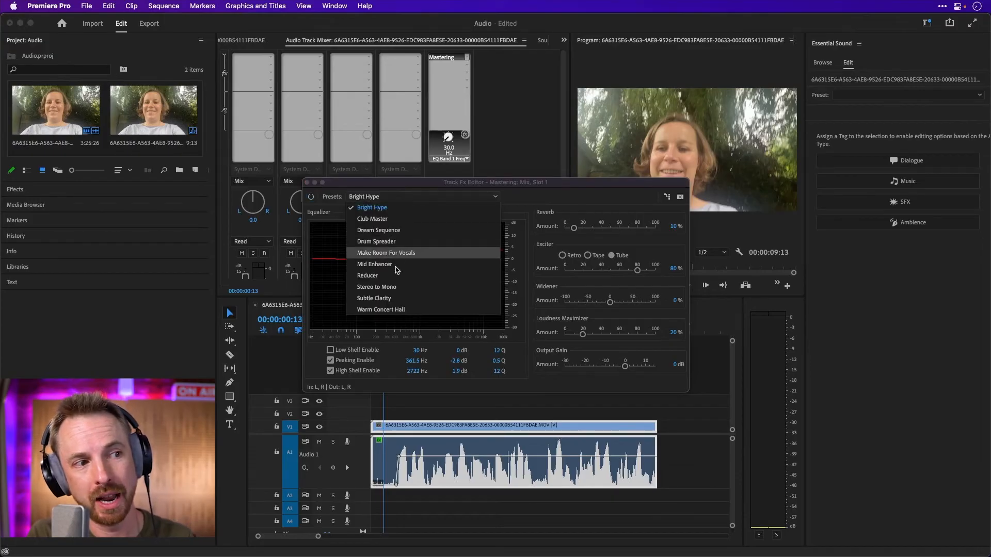
left_click(373, 297)
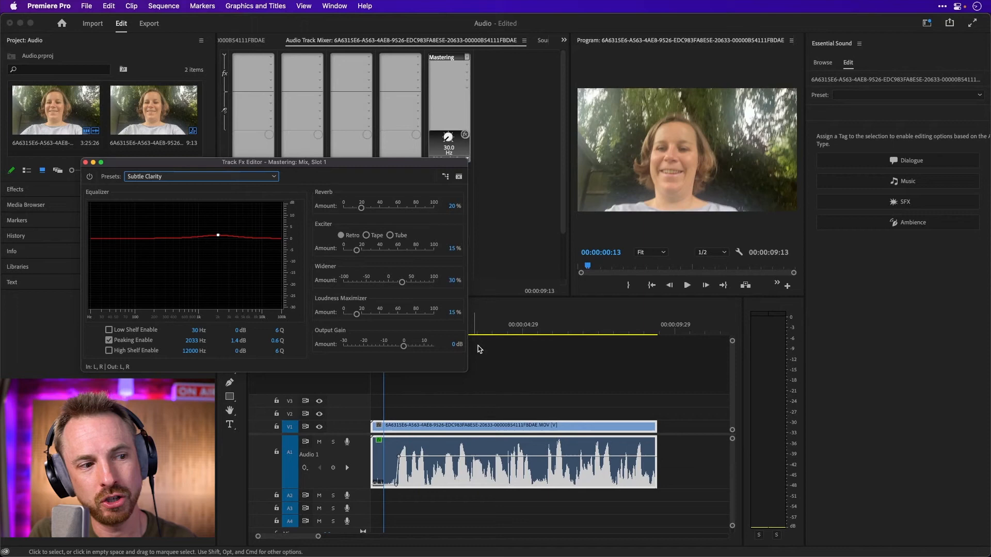
- Play the interview and bypass Mastering to compare processed and unprocessed sound
left_click(686, 285)
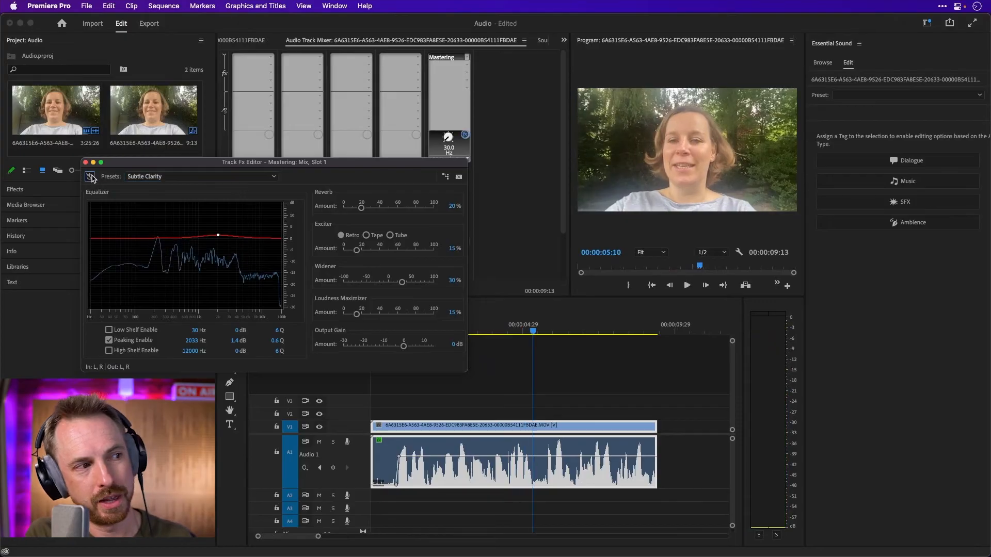
left_click(686, 285)
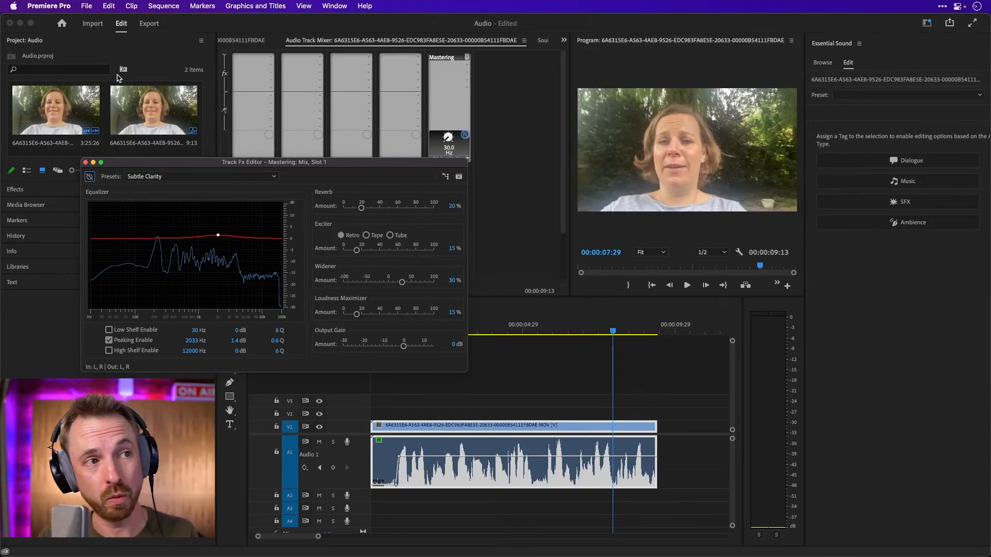
left_click(466, 57)
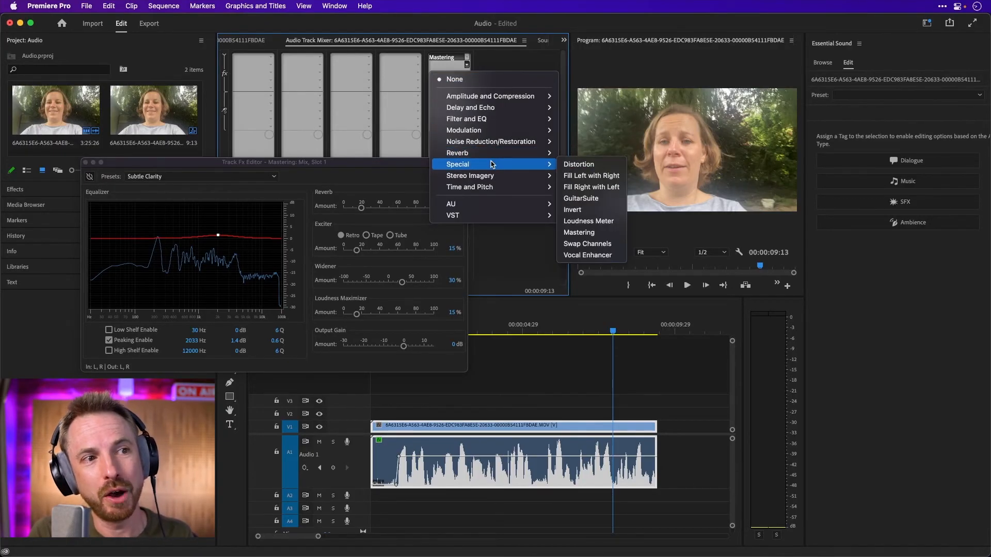
- Add a Loudness Meter on the YouTube preset to the Mix track's second slot, after Mastering
left_click(587, 221)
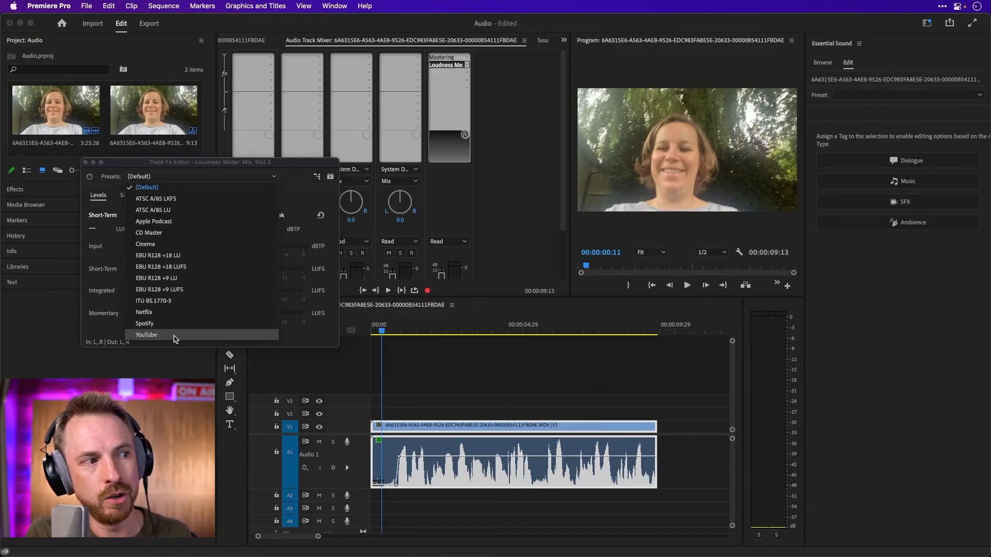
left_click(146, 334)
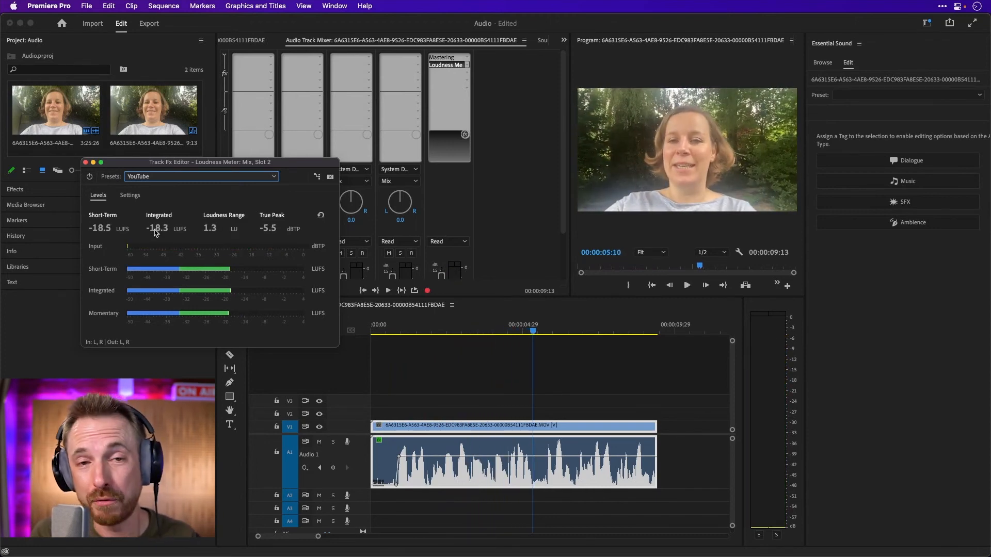
mouse_move(193, 241)
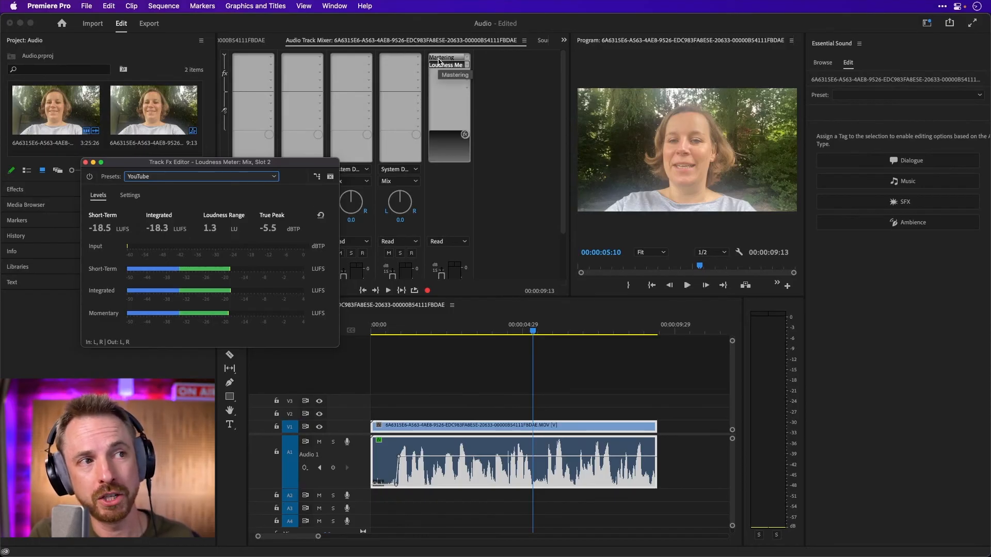
left_click(449, 58)
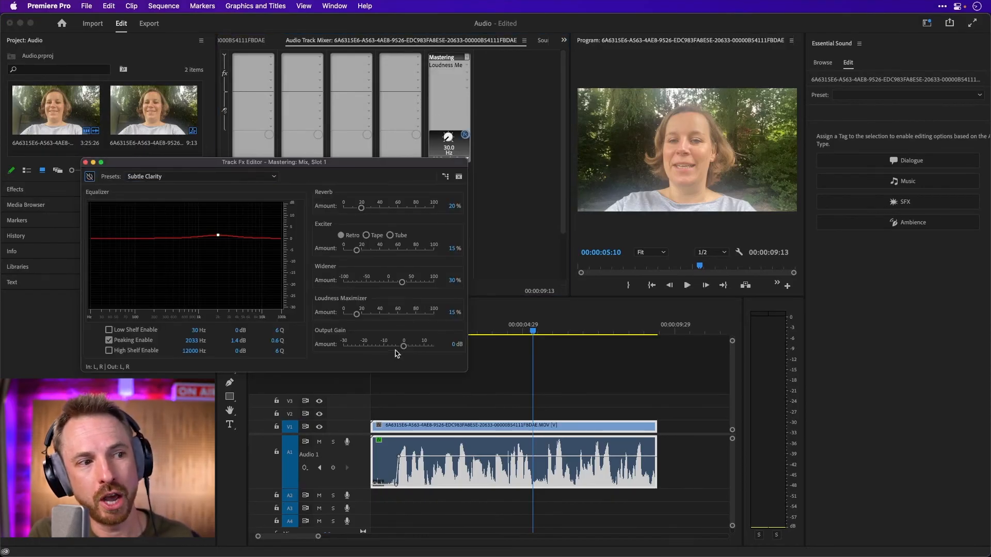